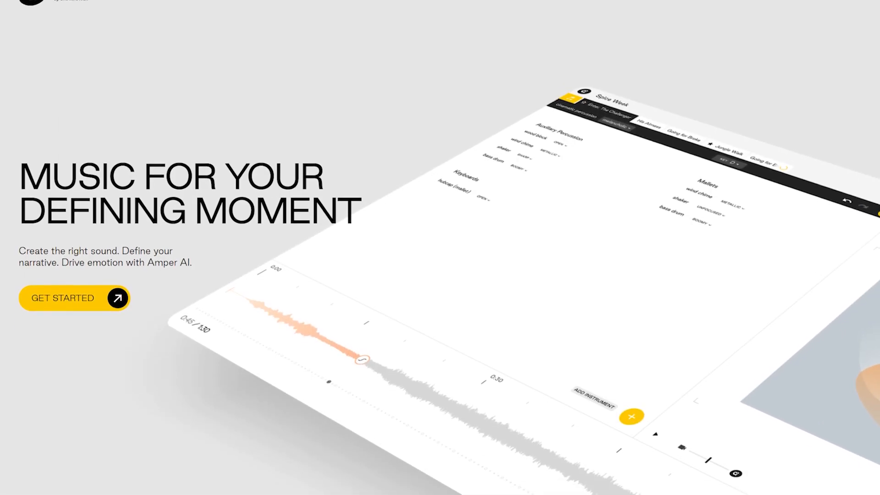
- Browse the Amper Music homepage and start a new project to name it
{"action": "scroll", "scroll_direction": "down", "scroll_amount": 3}
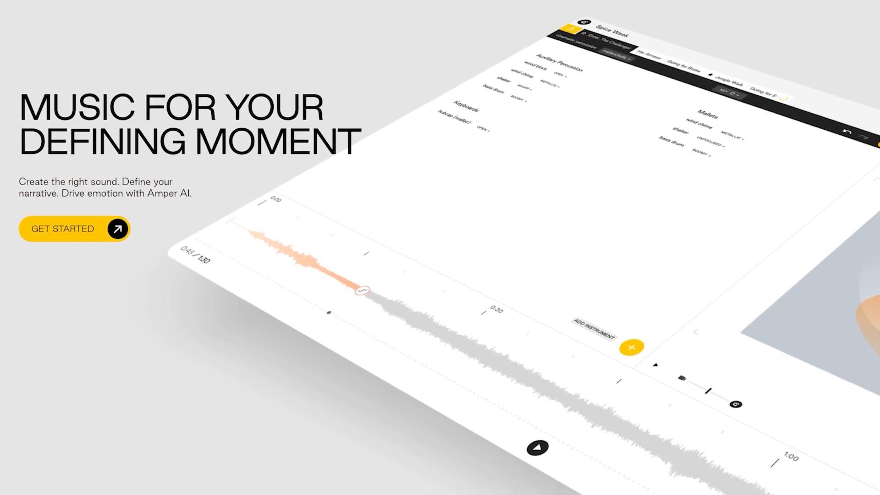
{"action": "scroll", "scroll_direction": "down", "scroll_amount": 3}
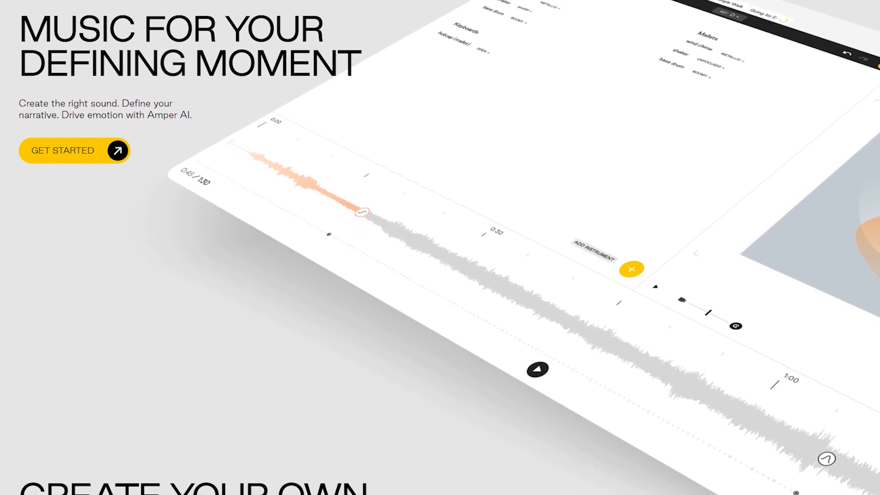
{"action": "scroll", "scroll_direction": "down", "scroll_amount": 3}
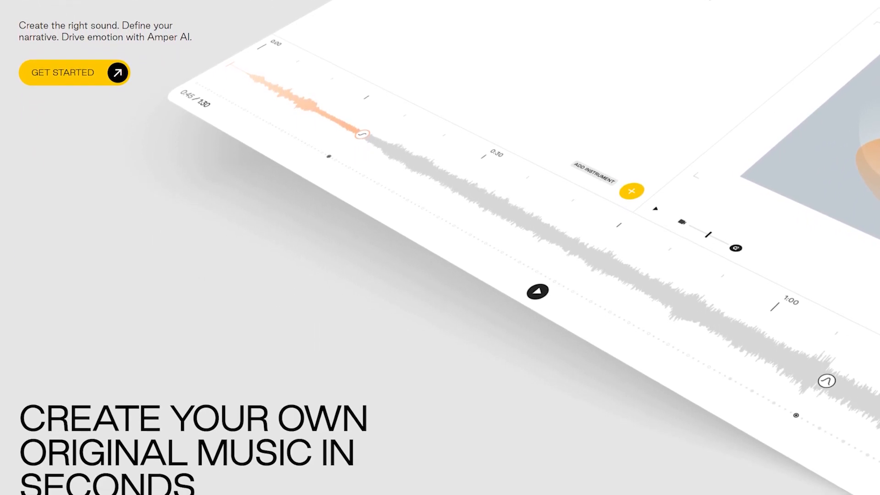
{"action": "scroll", "scroll_direction": "down", "scroll_amount": 3}
{"action": "type", "text": "Test Pr"}
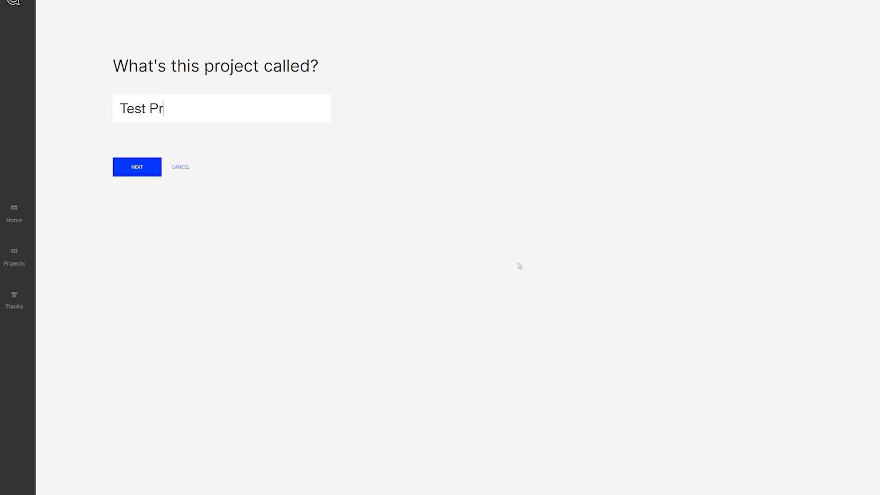
{"action": "left_click", "coordinate": [136, 167]}
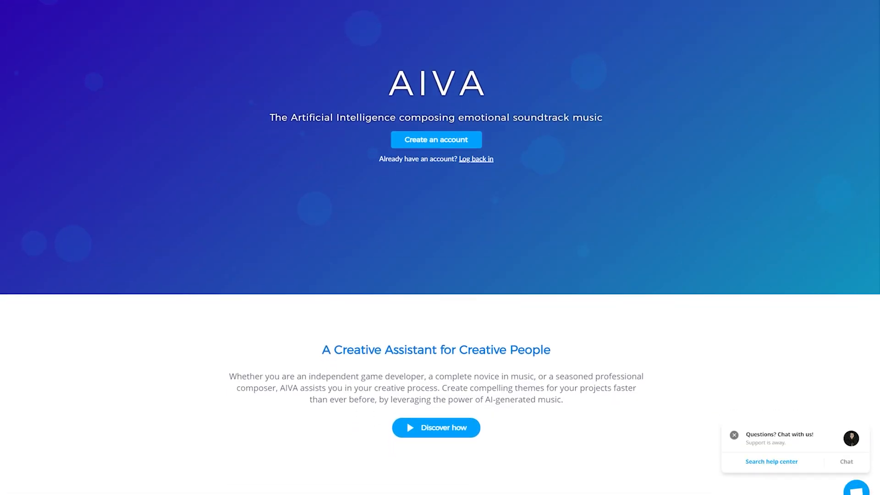
- Browse AIVA's homepage and view the track creator's Preset Styles in Advanced View
{"action": "scroll", "scroll_direction": "down", "scroll_amount": 3}
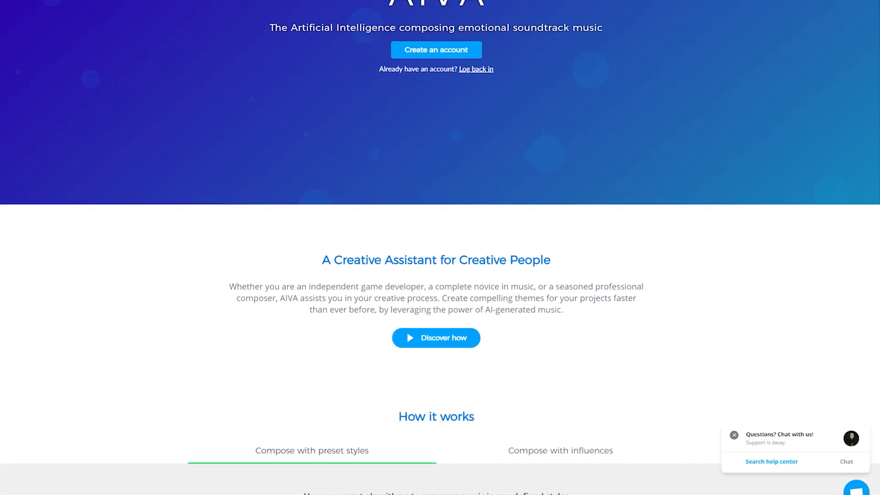
{"action": "scroll", "scroll_direction": "down", "scroll_amount": 3}
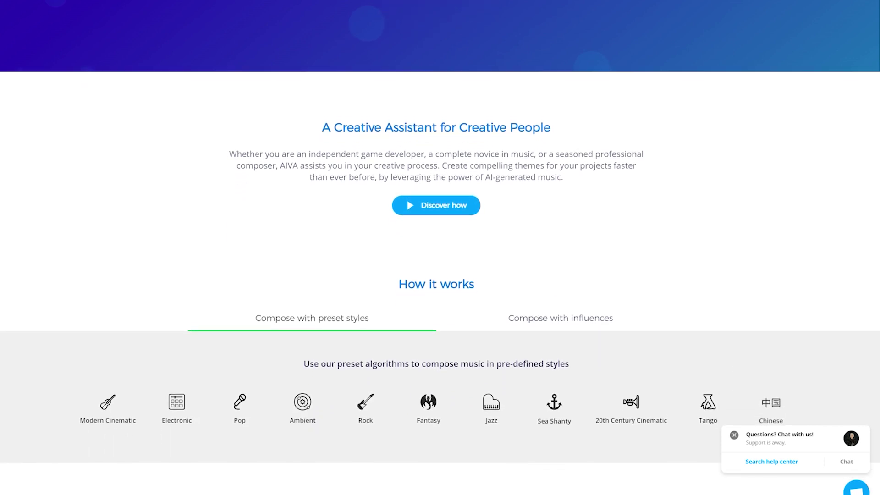
{"action": "scroll", "scroll_direction": "down", "scroll_amount": 3}
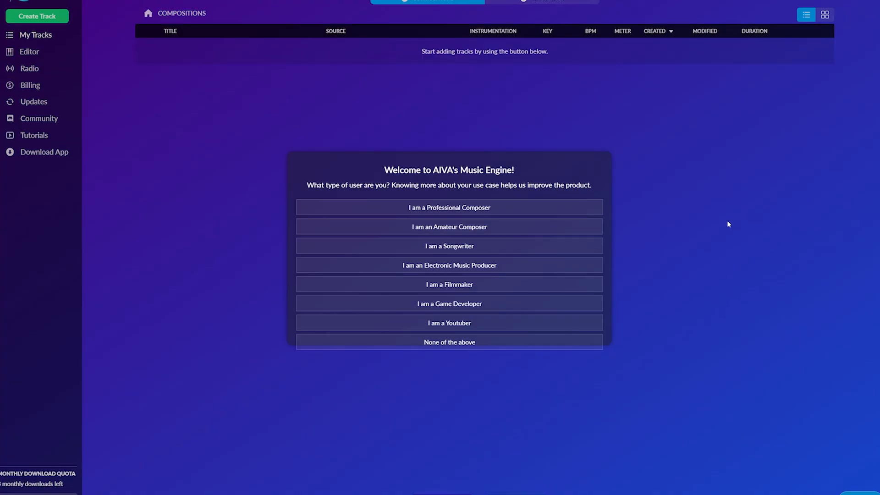
{"action": "mouse_move", "coordinate": [482, 243]}
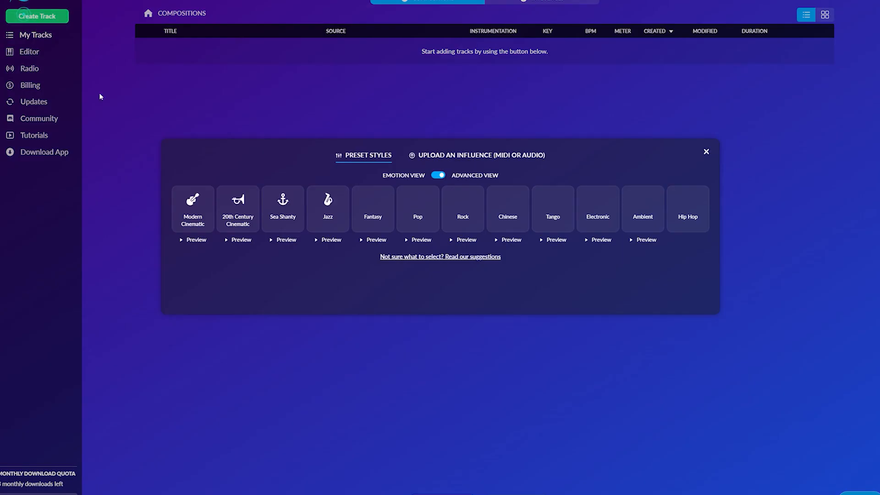
{"action": "left_click", "coordinate": [438, 175]}
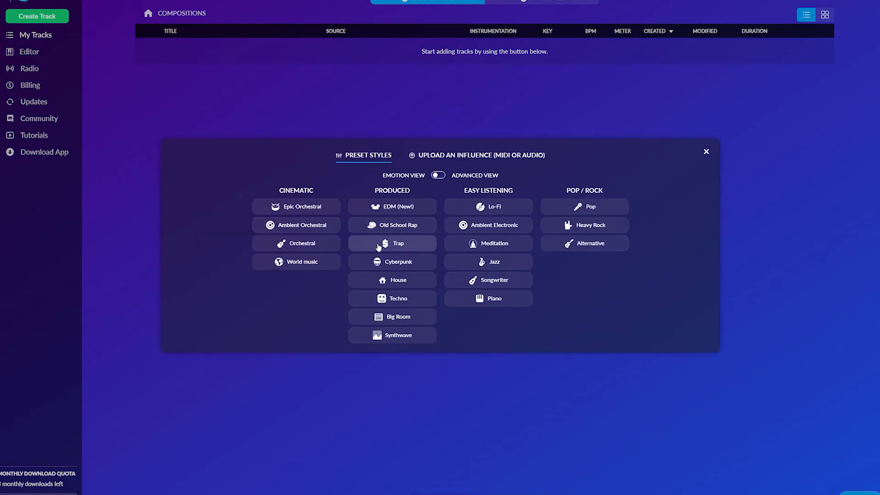
{"action": "left_click", "coordinate": [392, 244]}
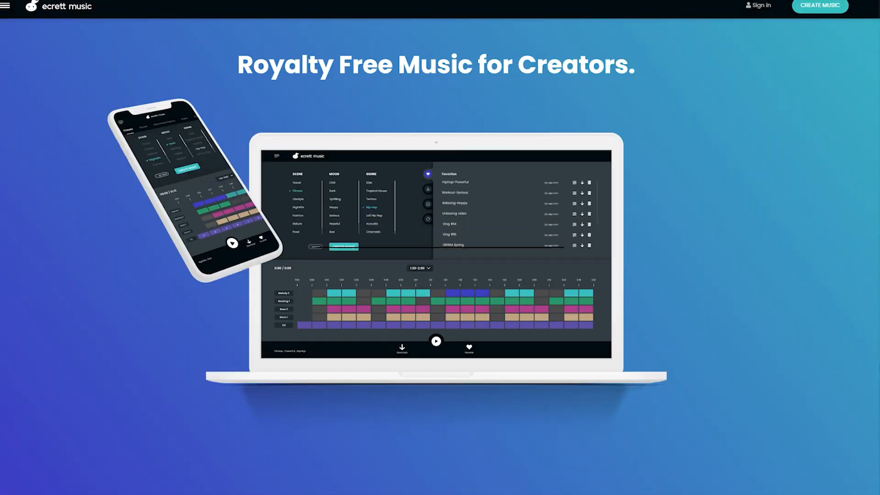
- Browse down the ecrett music homepage to reach the creator
{"action": "scroll", "scroll_direction": "down", "scroll_amount": 3}
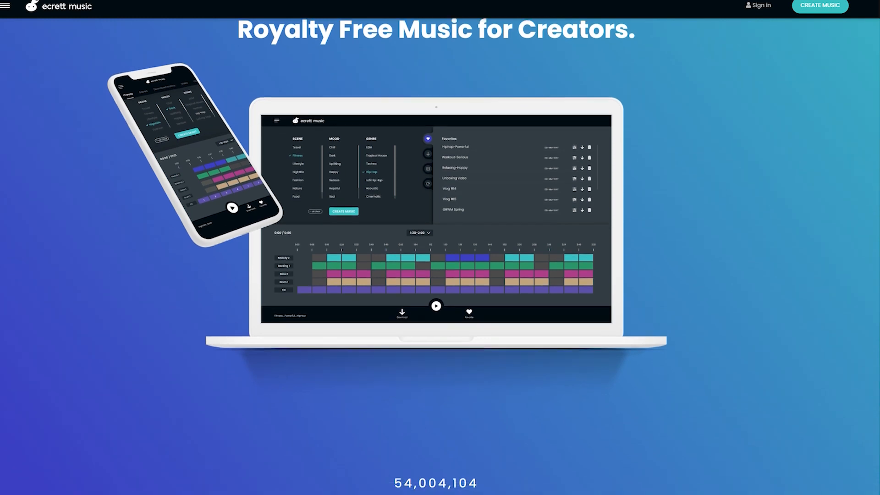
{"action": "scroll", "scroll_direction": "down", "scroll_amount": 3}
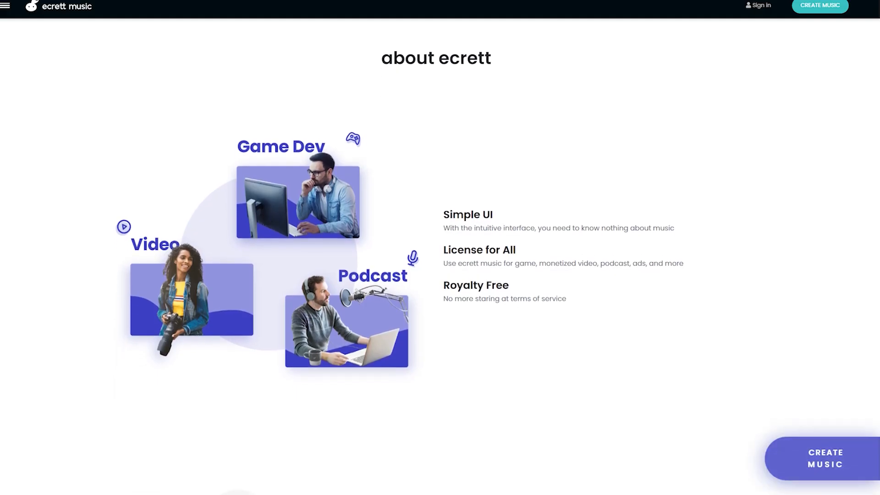
{"action": "scroll", "scroll_direction": "down", "scroll_amount": 3}
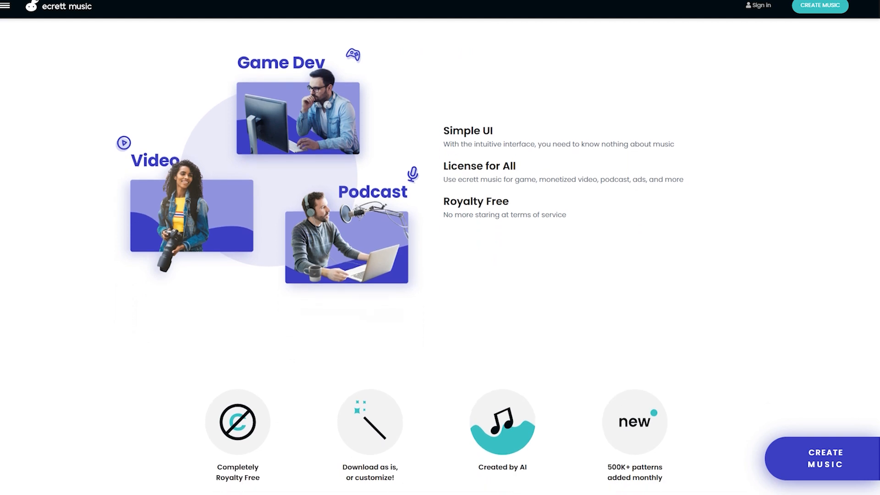
{"action": "scroll", "scroll_direction": "down", "scroll_amount": 3}
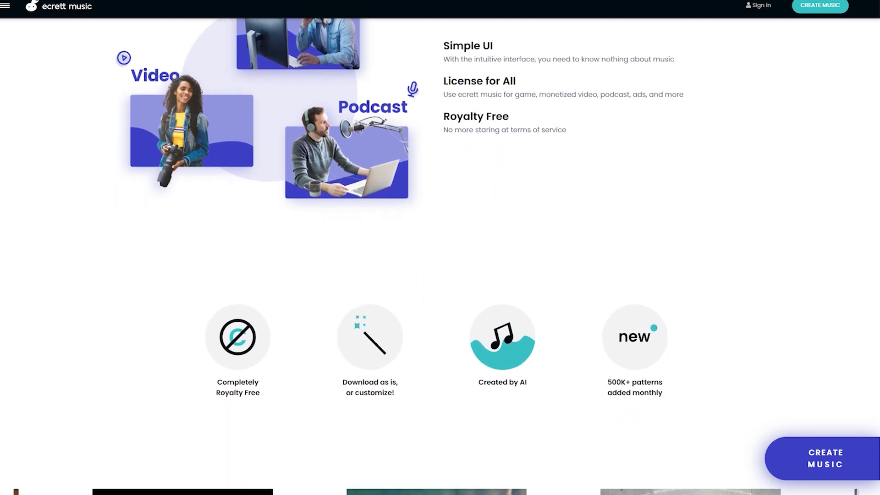
{"action": "scroll", "scroll_direction": "down", "scroll_amount": 3}
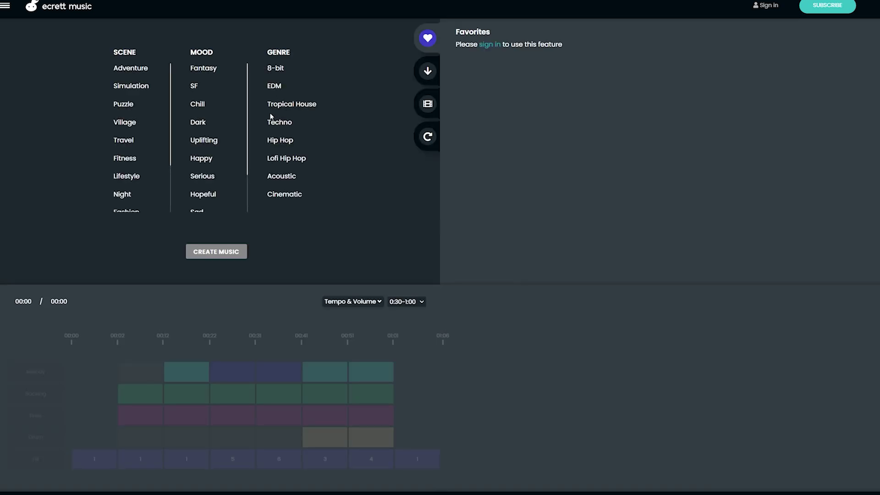
- Generate a new ecrett track in the 8-bit genre with Create Music
{"action": "left_click", "coordinate": [275, 67]}
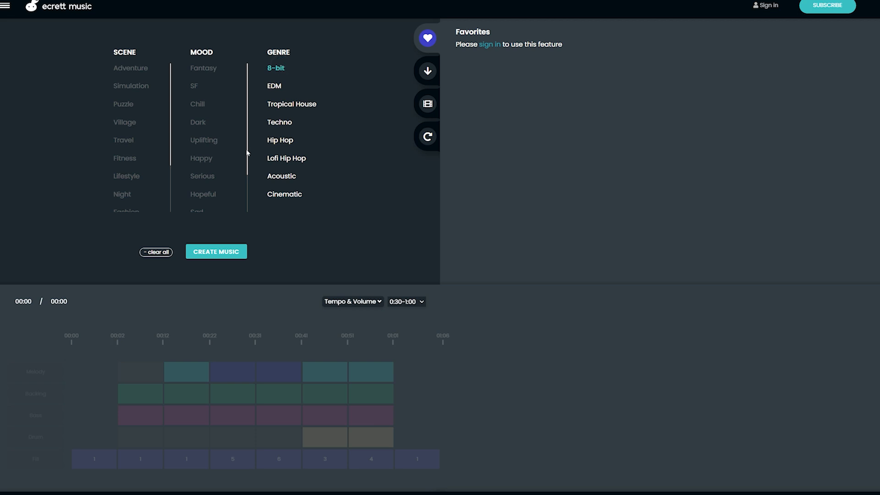
{"action": "left_click", "coordinate": [216, 251]}
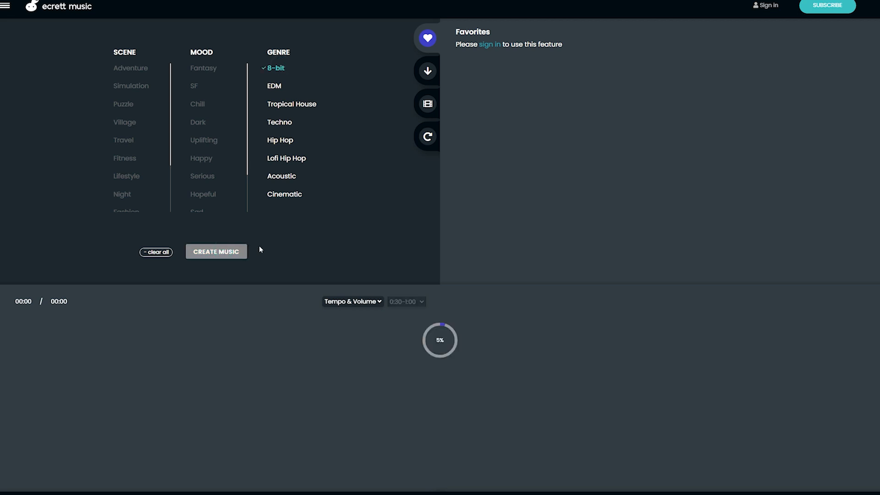
{"action": "left_click", "coordinate": [216, 251]}
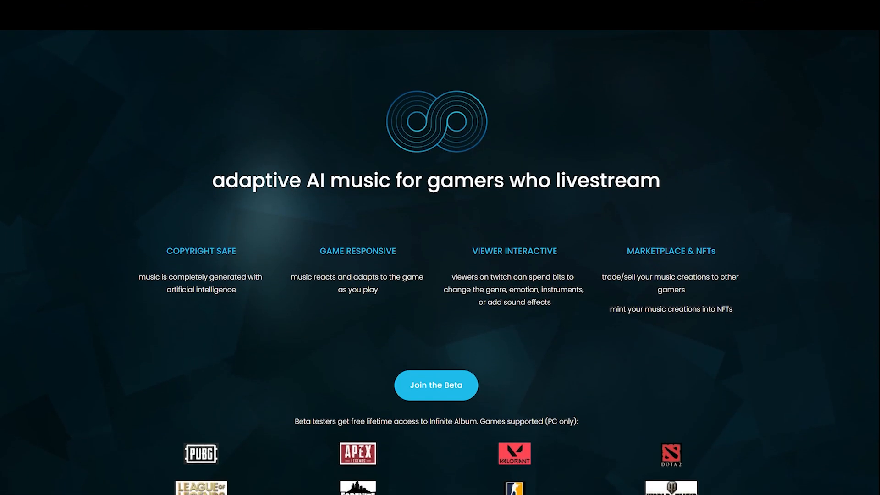
{"action": "scroll", "scroll_direction": "down", "scroll_amount": 3}
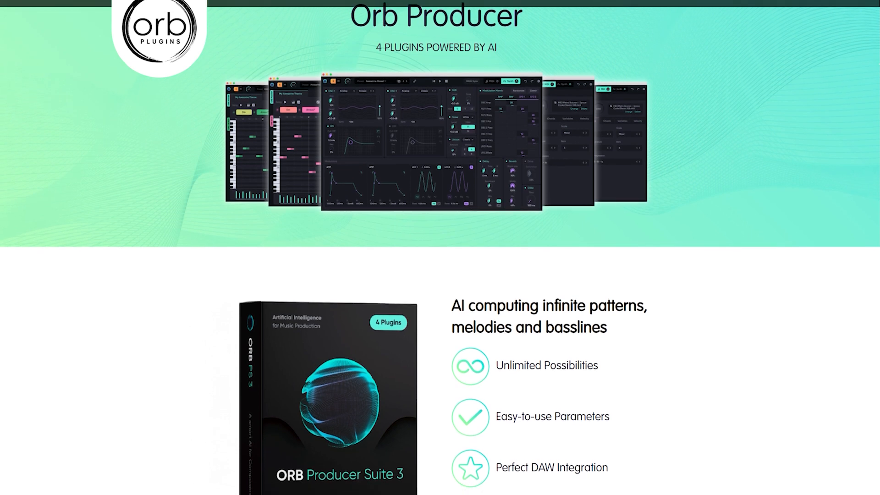
{"action": "scroll", "scroll_direction": "down", "scroll_amount": 3}
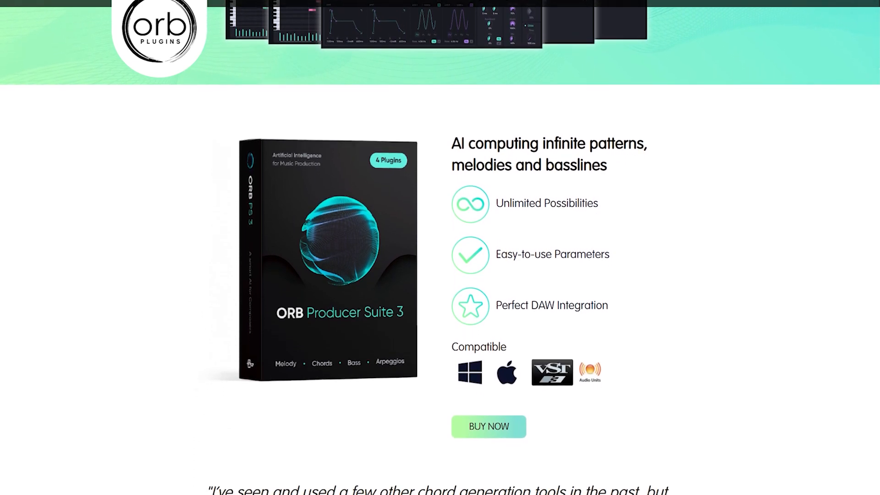
{"action": "scroll", "scroll_direction": "down", "scroll_amount": 3}
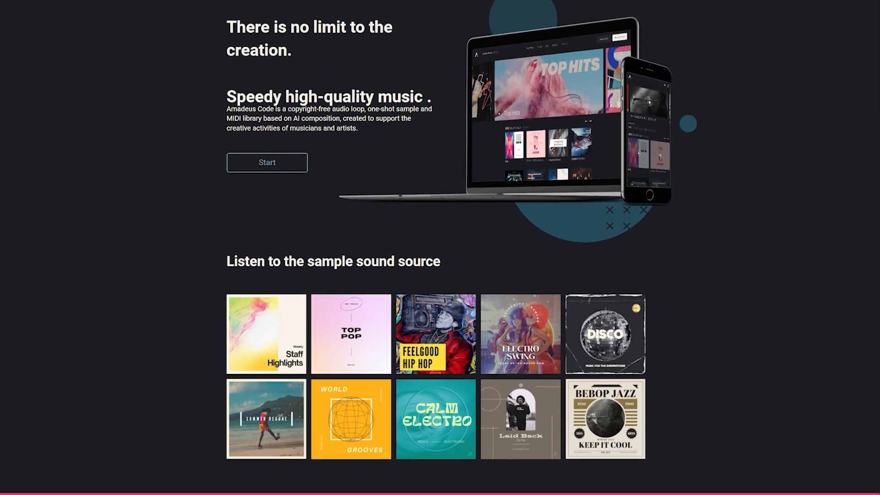
{"action": "scroll", "scroll_direction": "down", "scroll_amount": 3}
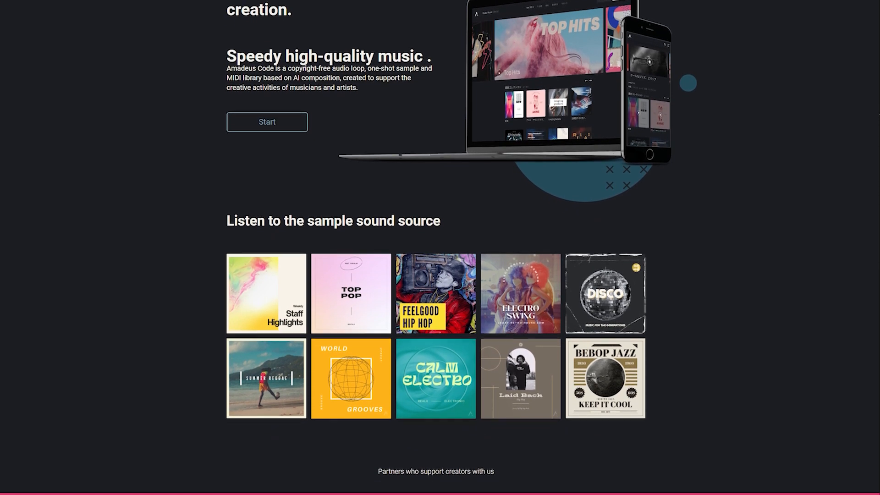
{"action": "scroll", "scroll_direction": "down", "scroll_amount": 3}
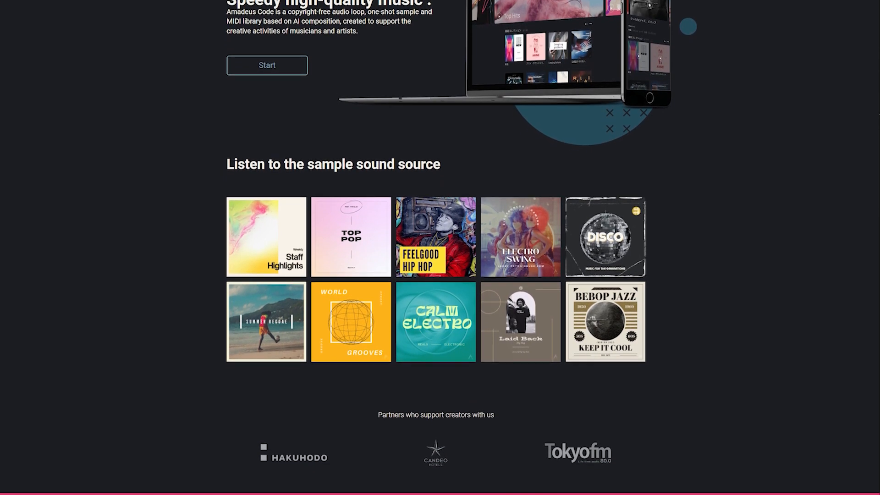
{"action": "scroll", "scroll_direction": "down", "scroll_amount": 3}
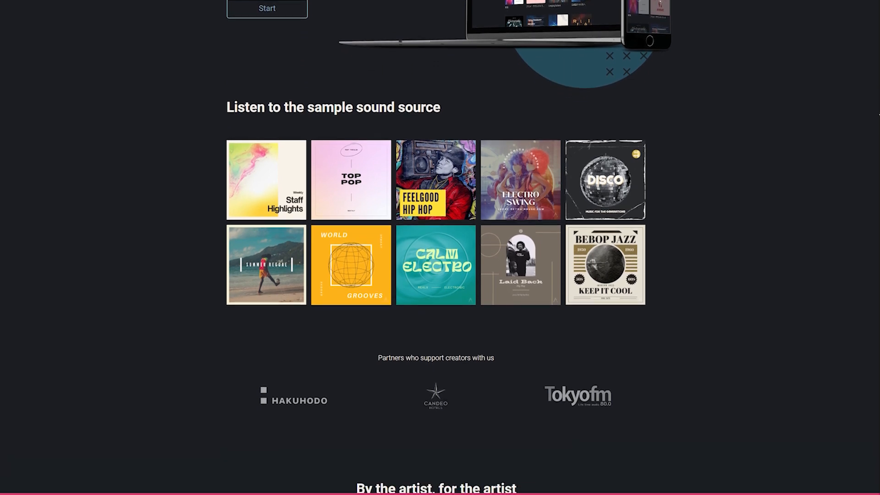
{"action": "scroll", "scroll_direction": "down", "scroll_amount": 3}
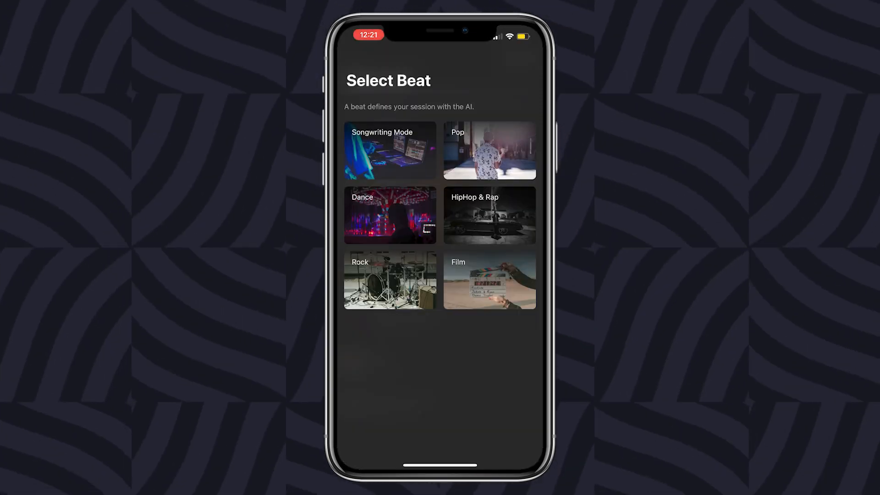
- Choose the Dance beat with the David - EDM style in Humtap
{"action": "left_click", "coordinate": [390, 214]}
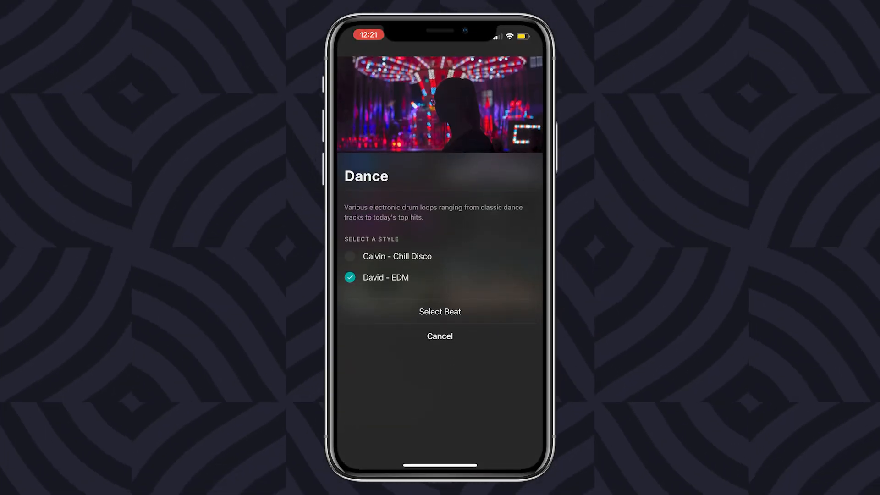
{"action": "left_click", "coordinate": [440, 312]}
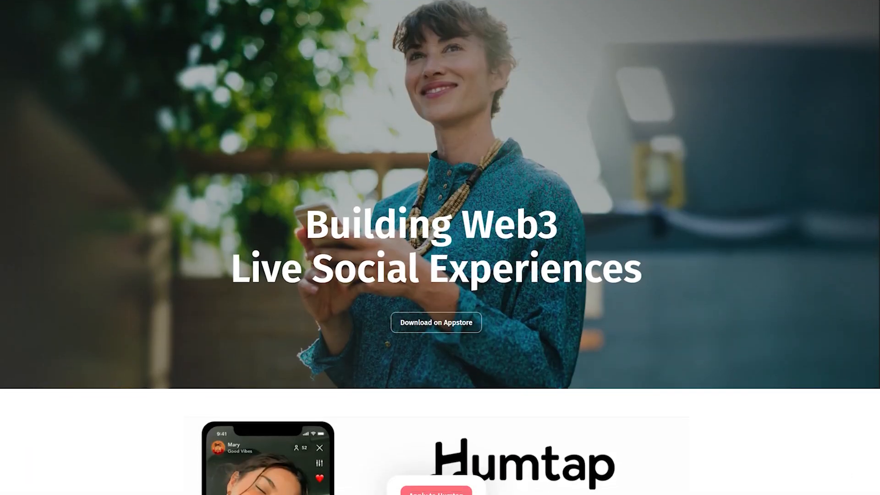
- Browse down the Humtap live social platform website
{"action": "scroll", "scroll_direction": "down", "scroll_amount": 3}
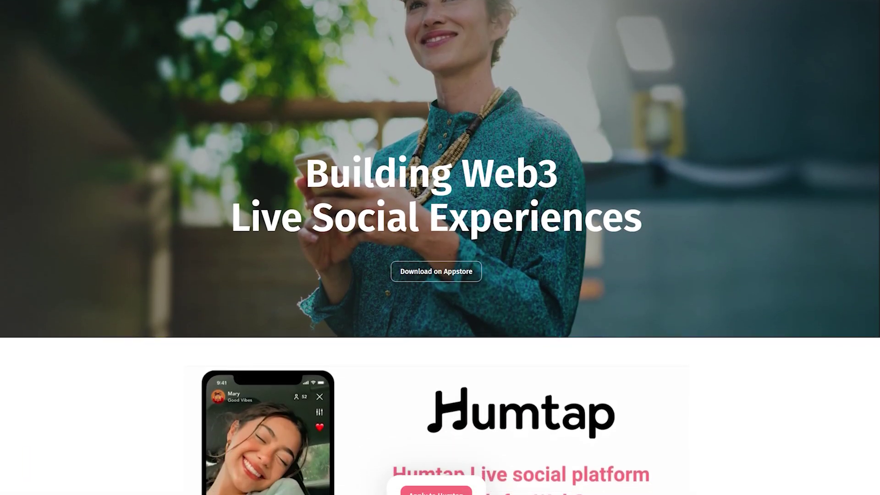
{"action": "scroll", "scroll_direction": "down", "scroll_amount": 3}
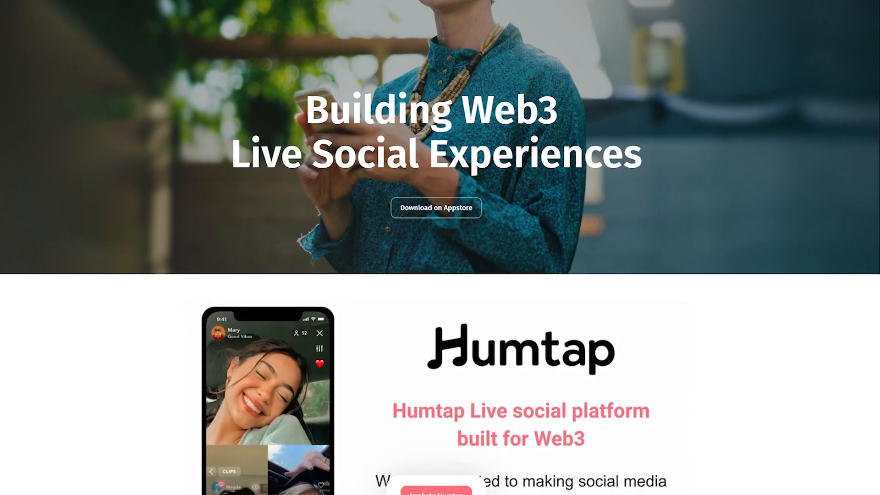
{"action": "scroll", "scroll_direction": "down", "scroll_amount": 3}
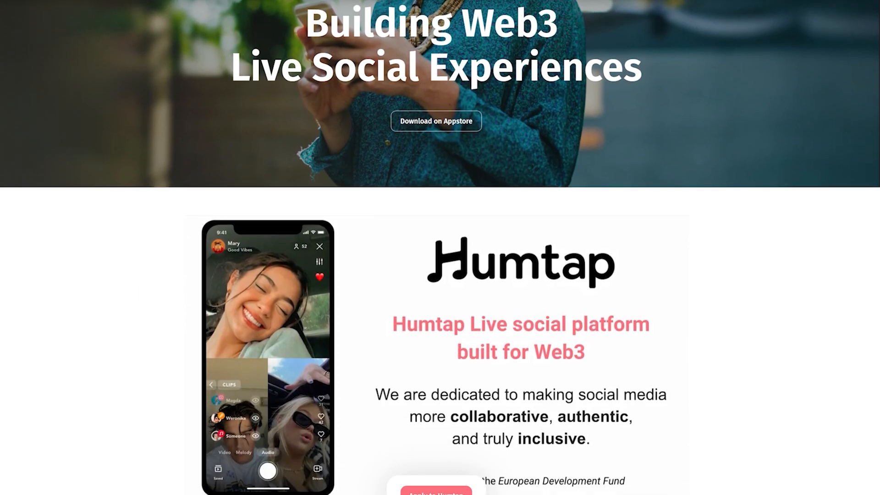
{"action": "scroll", "scroll_direction": "down", "scroll_amount": 3}
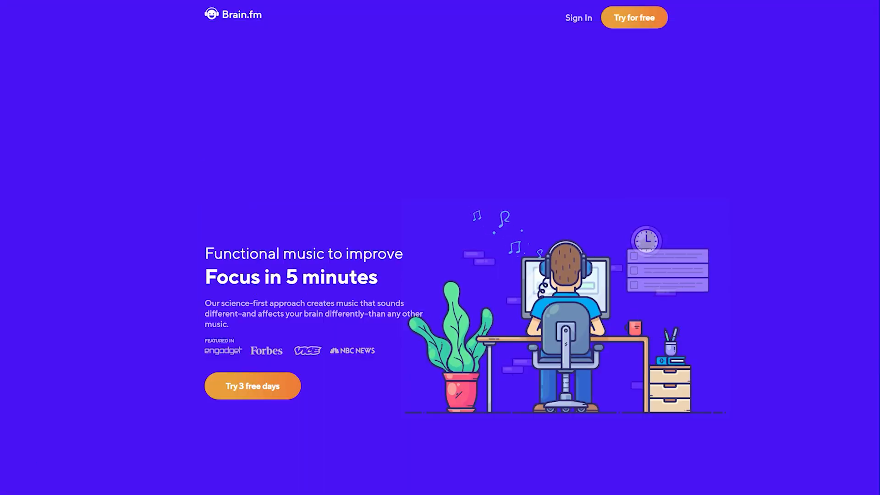
{"action": "scroll", "scroll_direction": "down", "scroll_amount": 3}
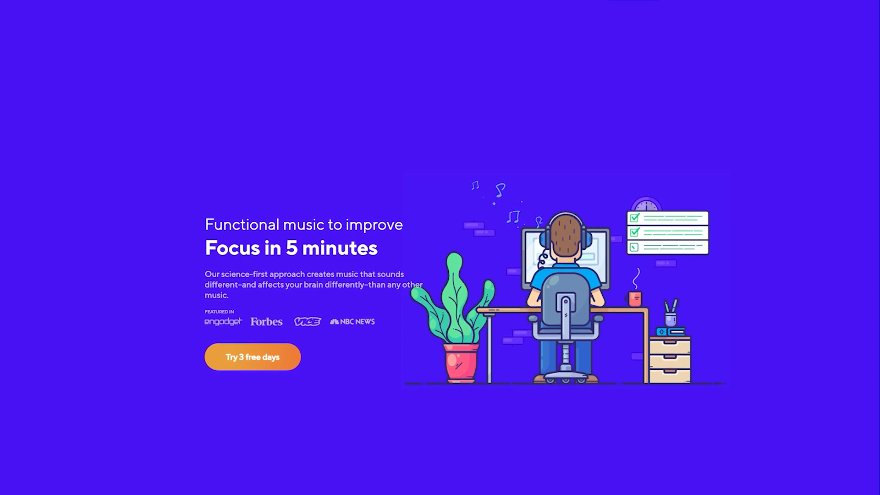
{"action": "scroll", "scroll_direction": "down", "scroll_amount": 3}
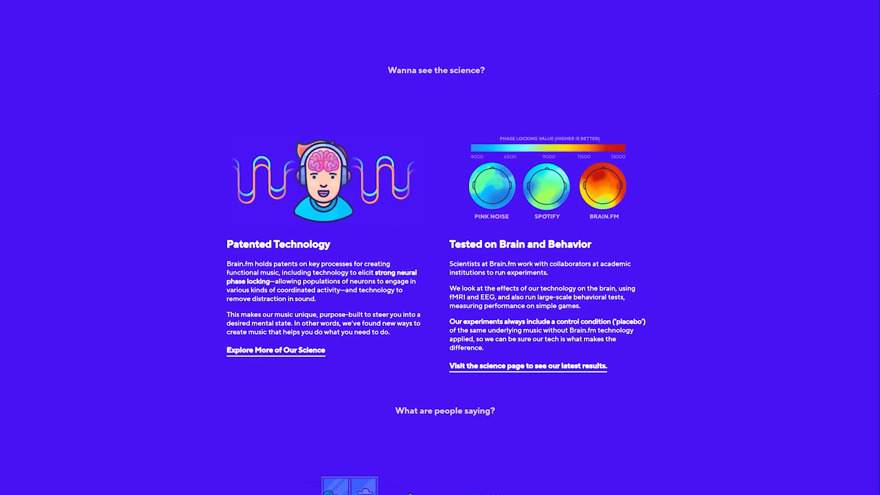
{"action": "scroll", "scroll_direction": "down", "scroll_amount": 3}
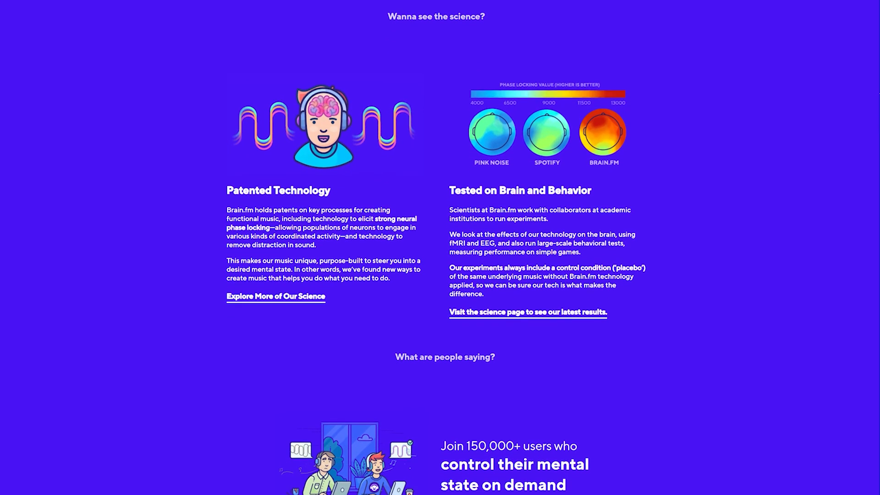
{"action": "scroll", "scroll_direction": "down", "scroll_amount": 3}
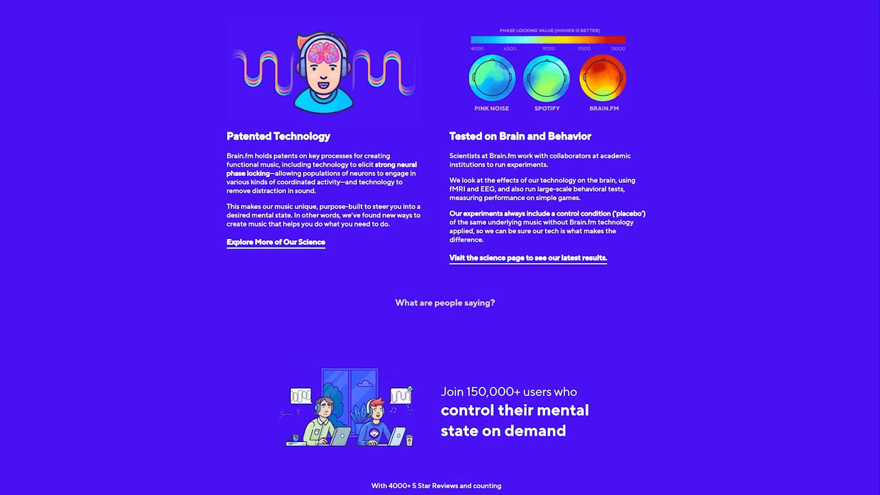
{"action": "scroll", "scroll_direction": "down", "scroll_amount": 3}
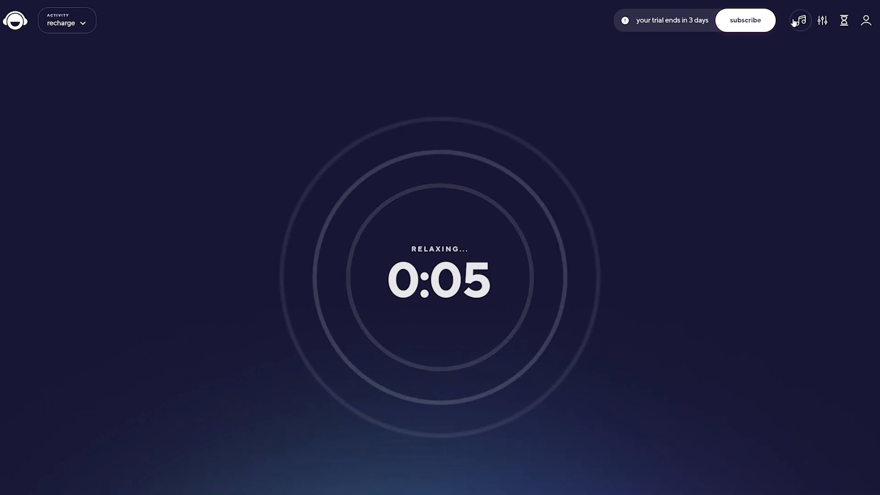
- Show Brain.fm's rain soundscape relax tracks with the garden shower details expanded
{"action": "left_click", "coordinate": [801, 20]}
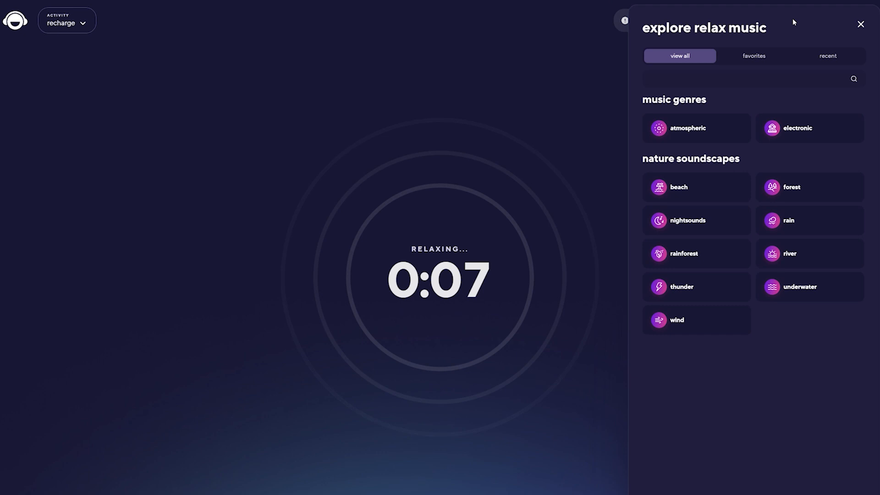
{"action": "mouse_move", "coordinate": [794, 218]}
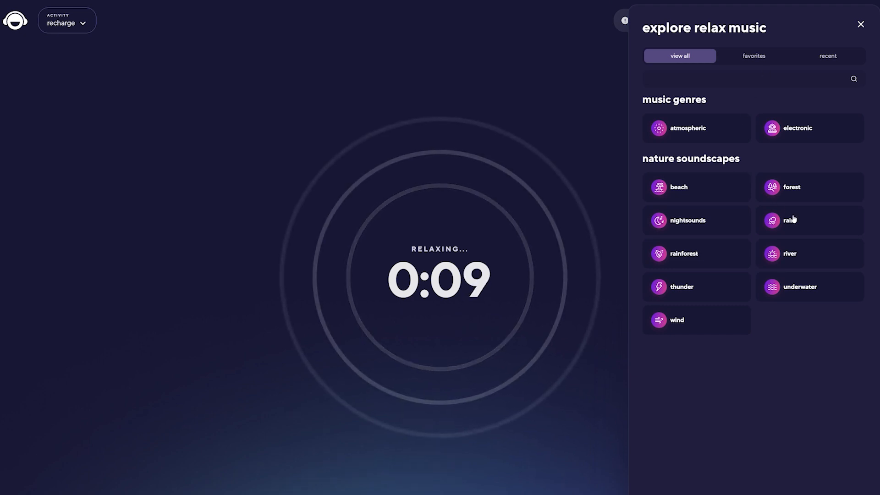
{"action": "left_click", "coordinate": [808, 220]}
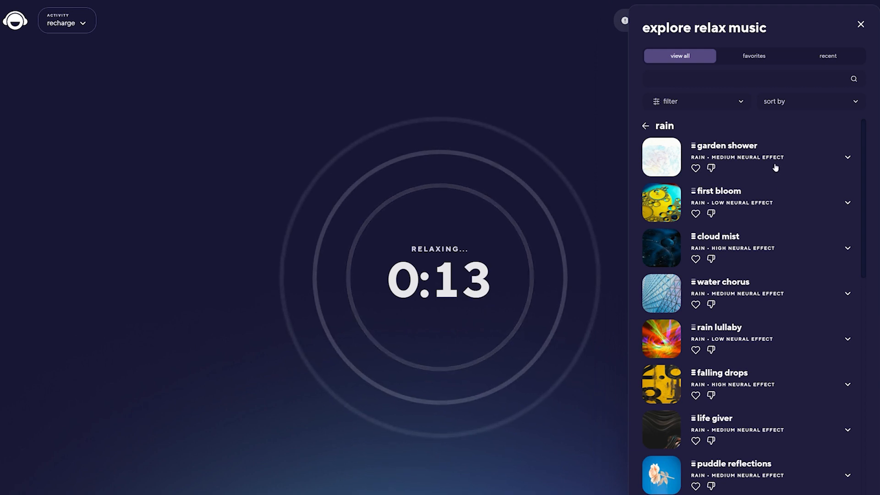
{"action": "left_click", "coordinate": [848, 157]}
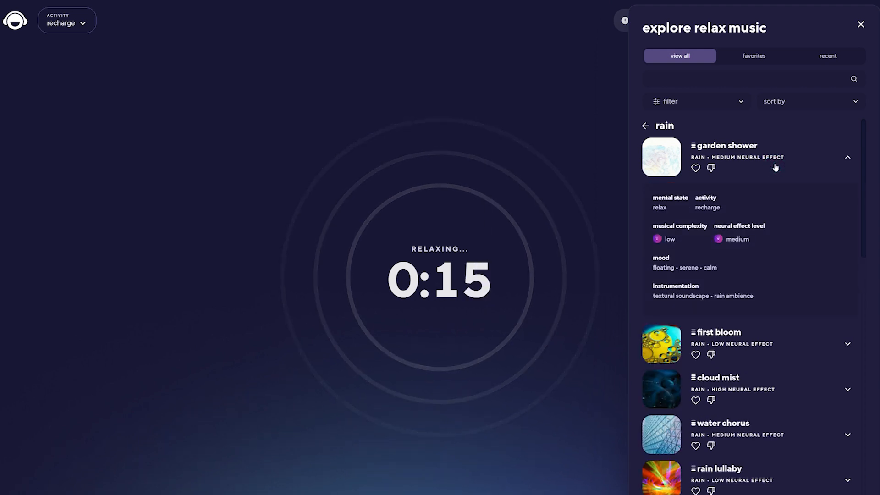